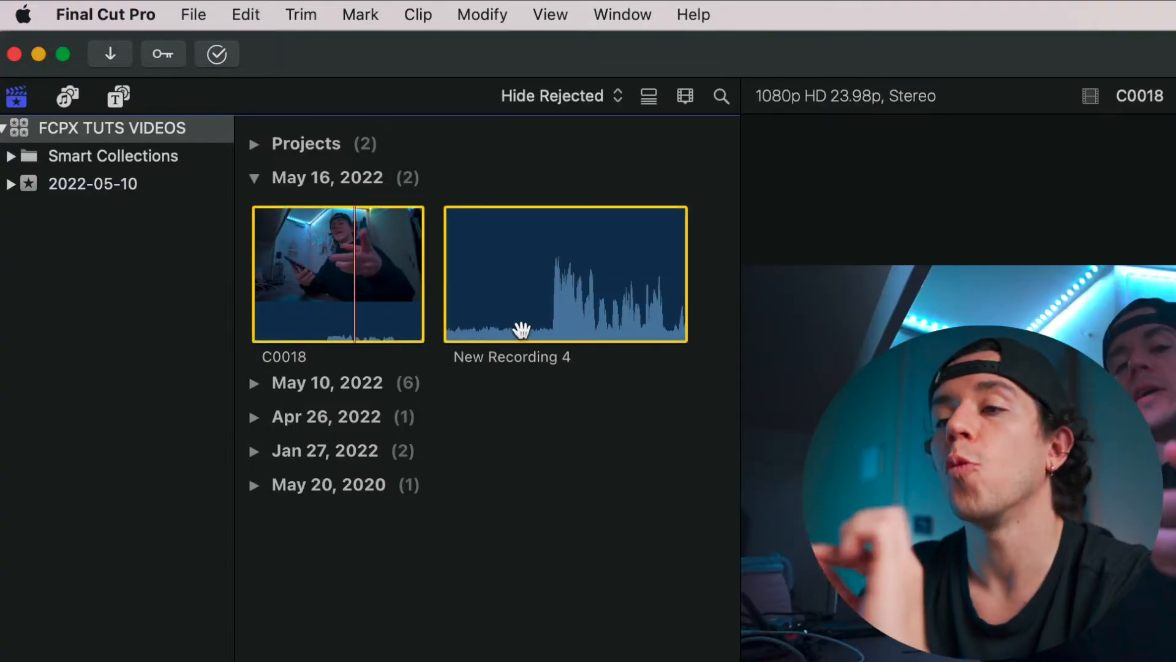
Step: Choose Synchronize Clips from the context menu for C0018 and New Recording 4
{"action": "right_click", "coordinate": [520, 331]}
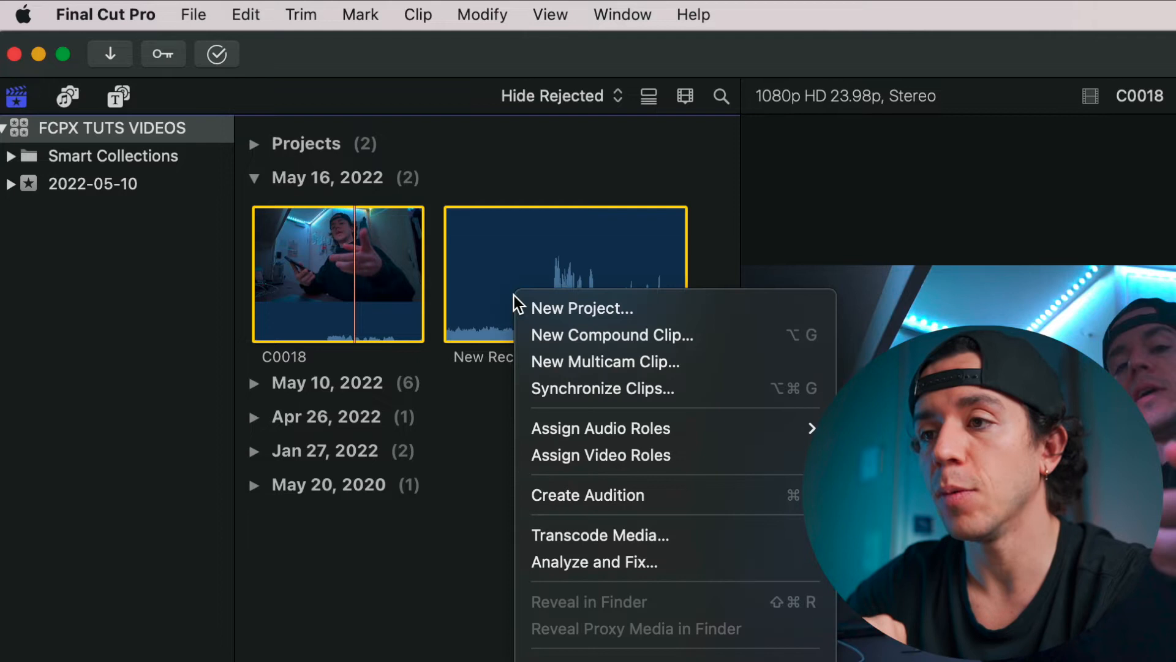
{"action": "mouse_move", "coordinate": [602, 388]}
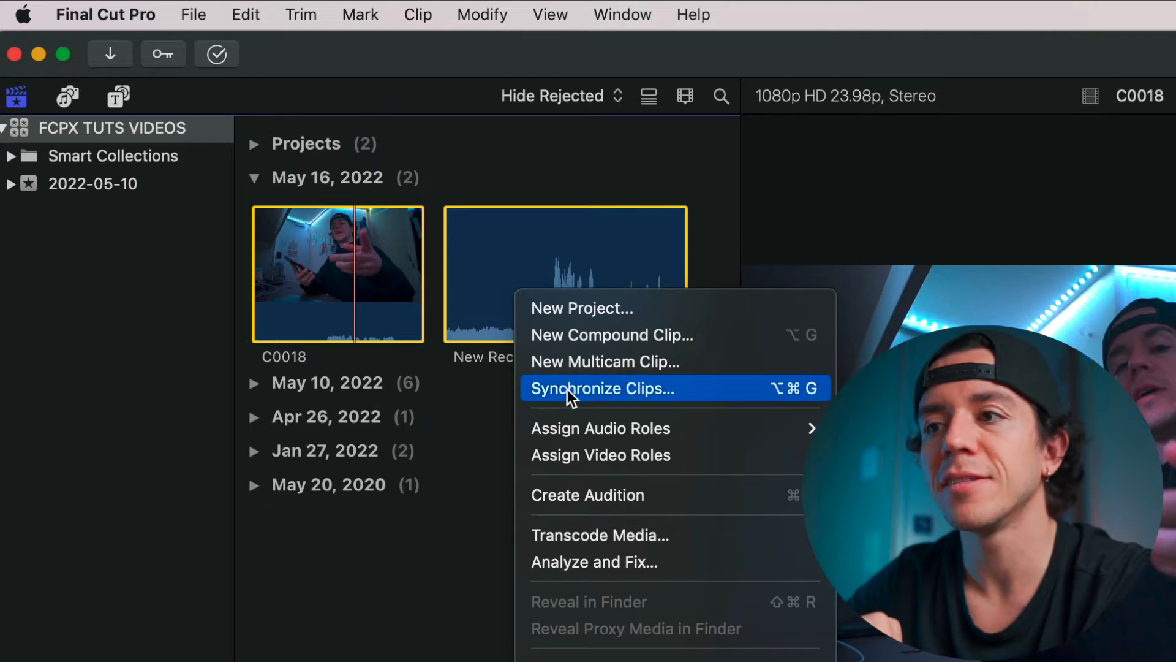
{"action": "left_click", "coordinate": [601, 388]}
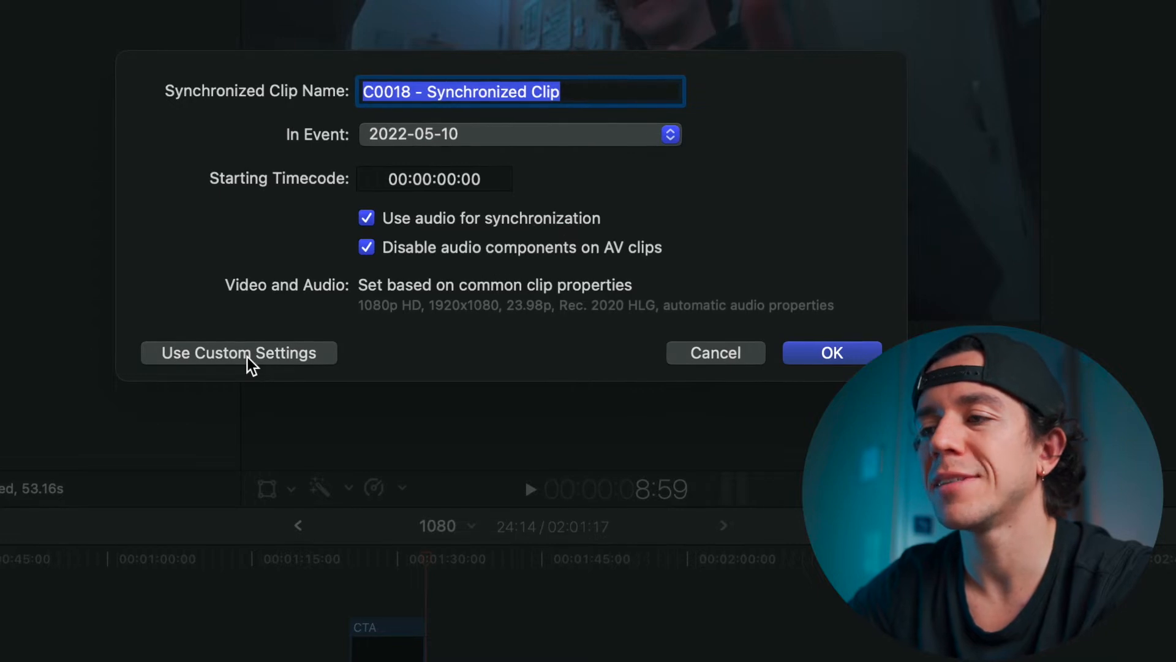
Step: Create the synchronized clip using custom settings: Automatic synchronization, 24p frame rate
{"action": "left_click", "coordinate": [239, 353]}
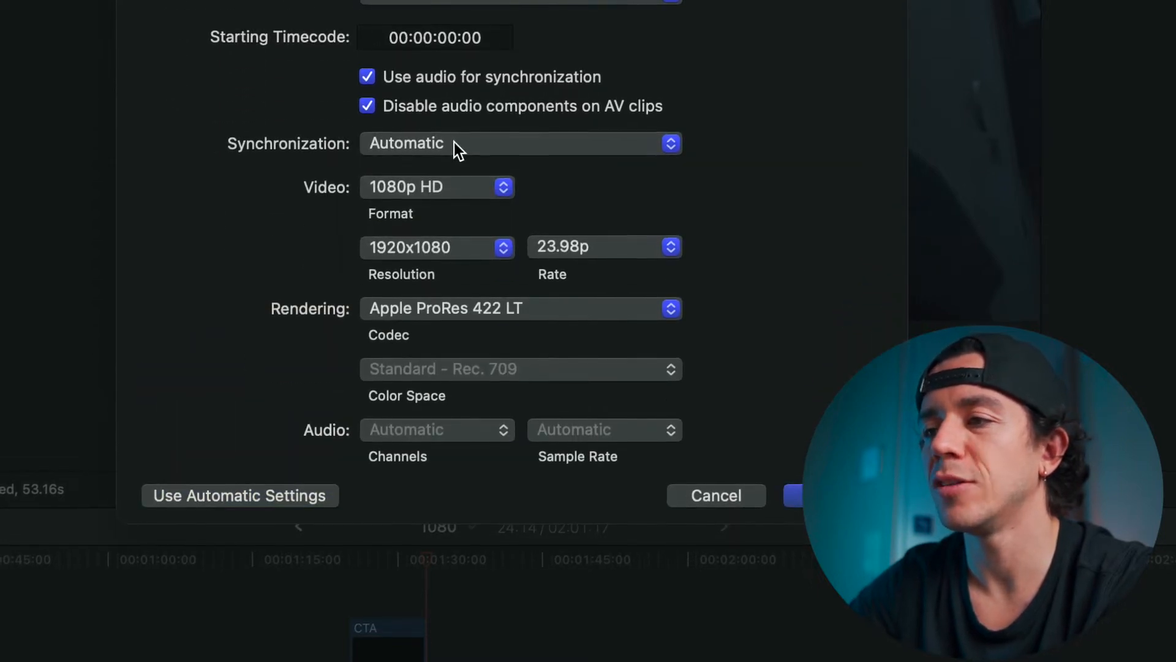
{"action": "left_click", "coordinate": [520, 144]}
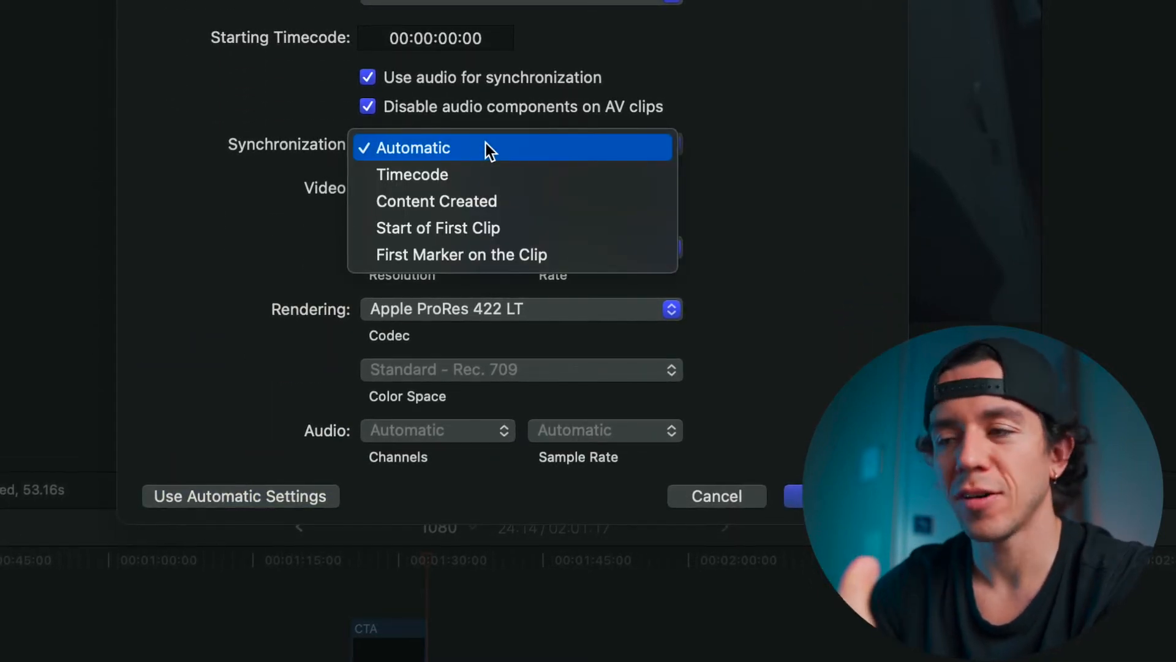
{"action": "left_click", "coordinate": [412, 147]}
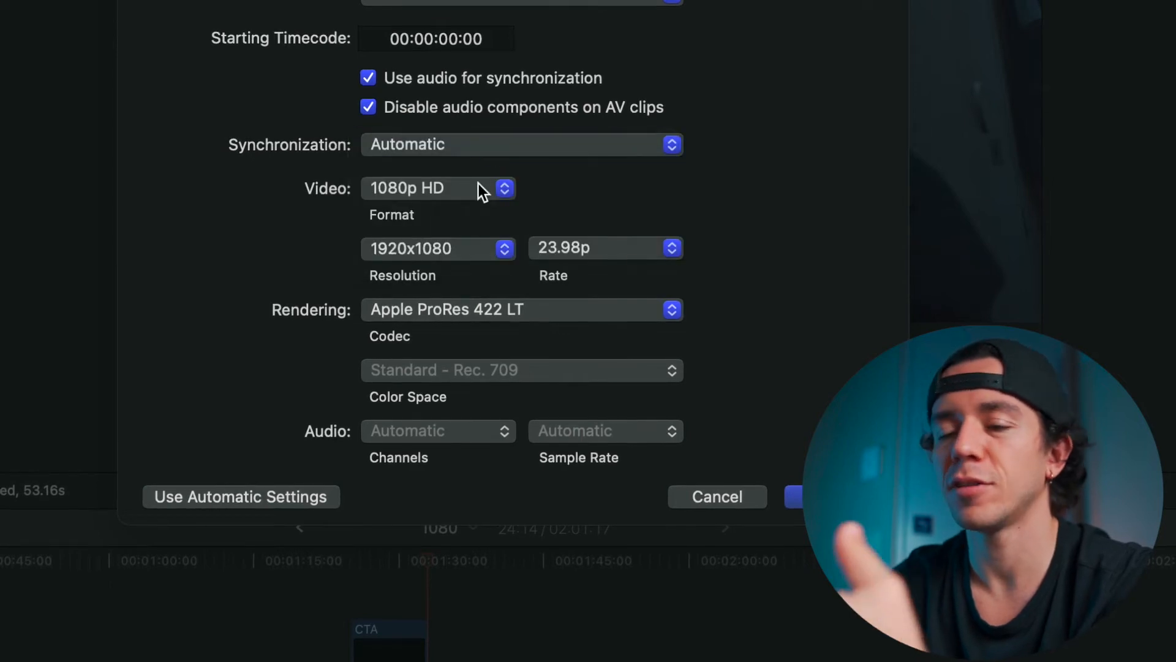
{"action": "mouse_move", "coordinate": [468, 216]}
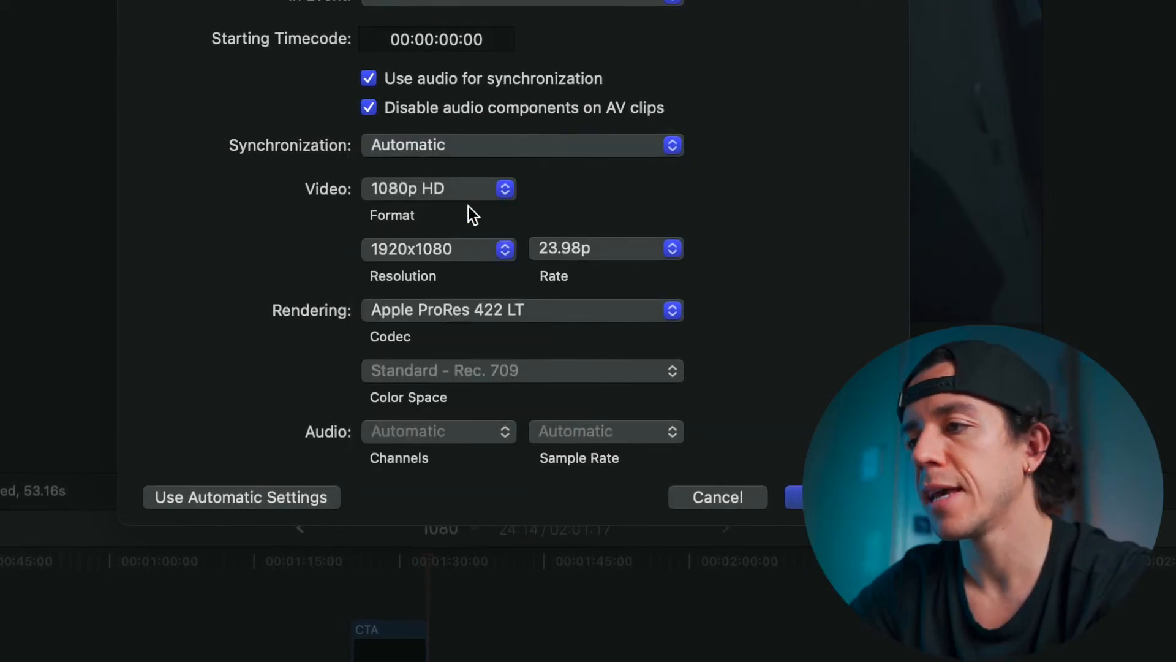
{"action": "left_click", "coordinate": [604, 248]}
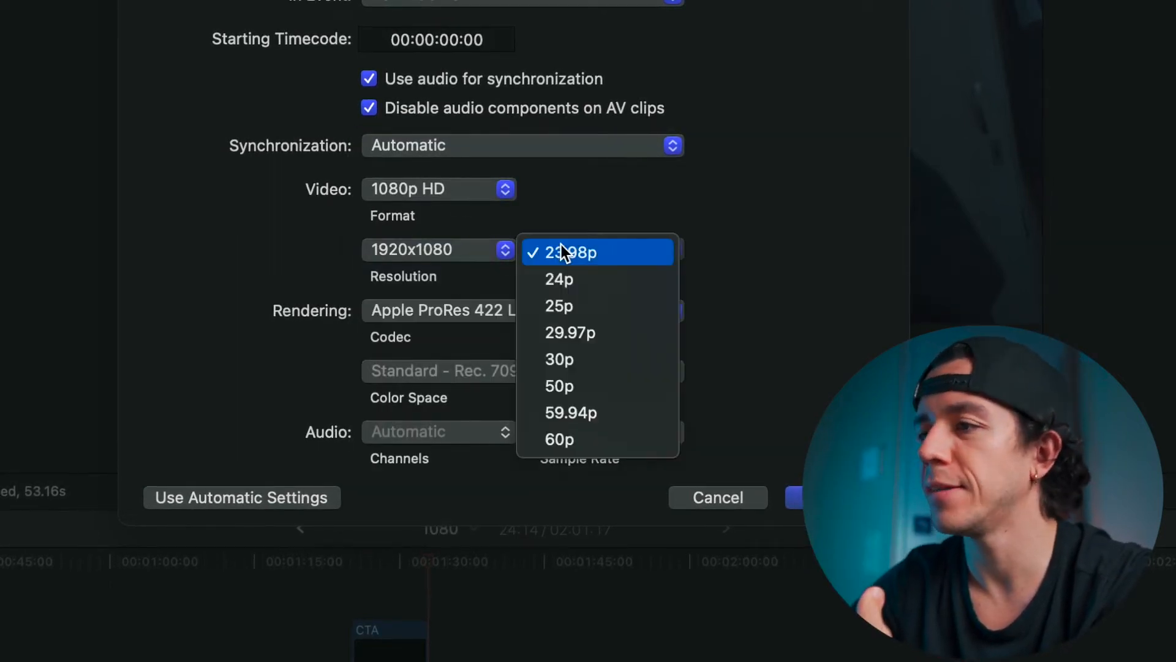
{"action": "left_click", "coordinate": [559, 279]}
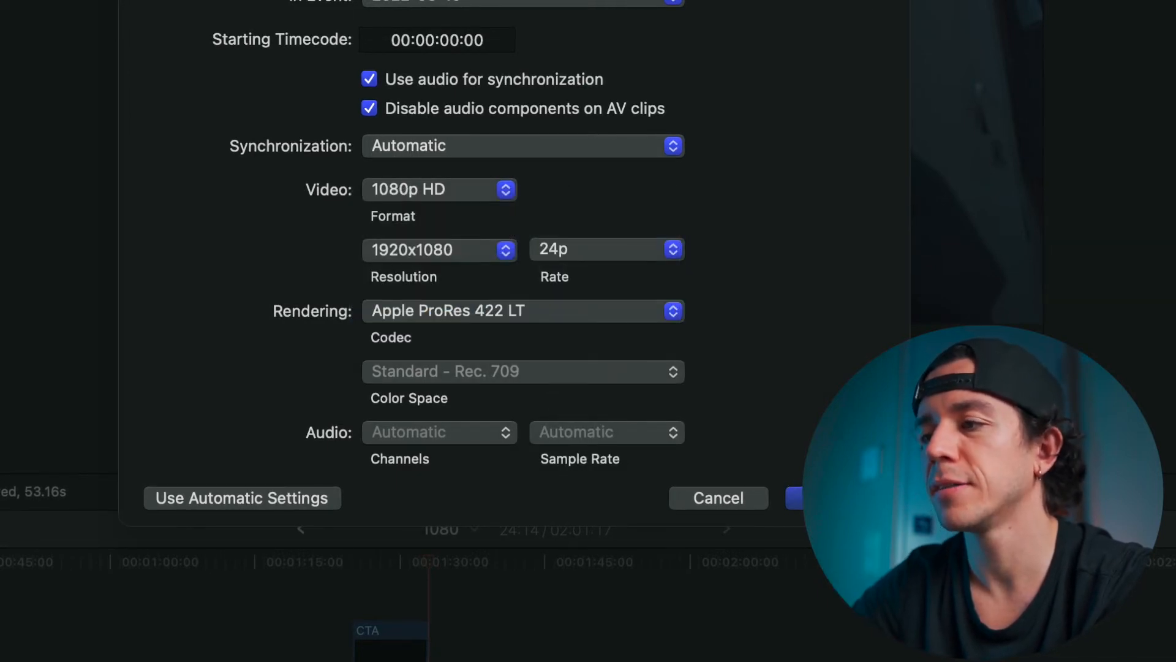
{"action": "left_click", "coordinate": [795, 498]}
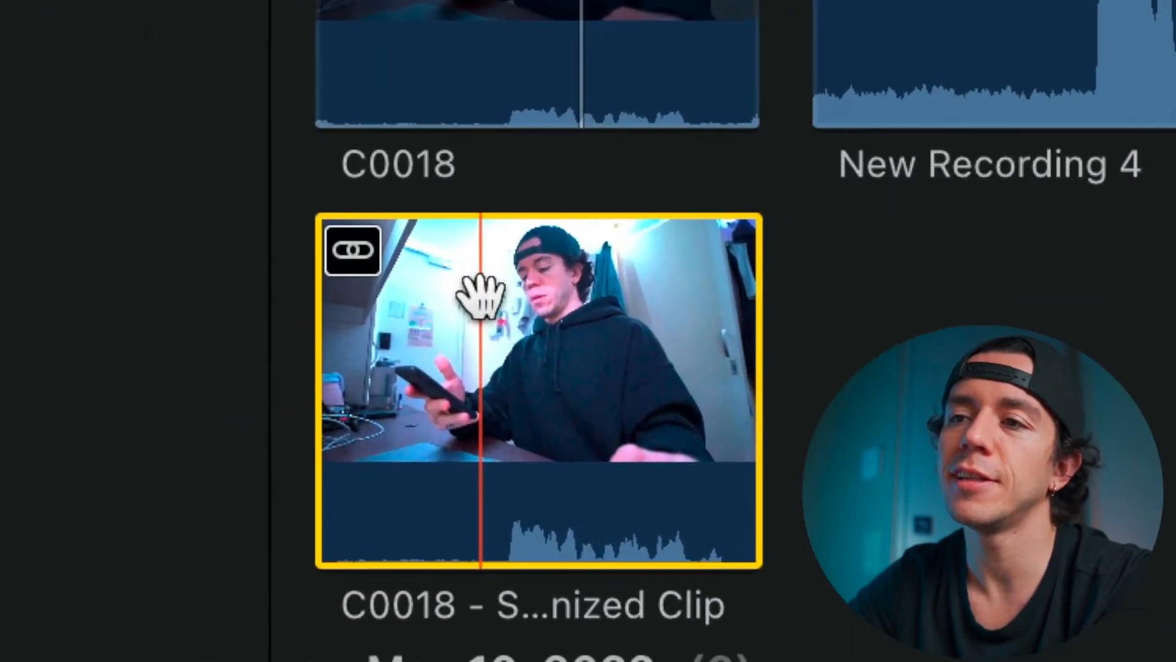
Step: Scroll the browser down to find C0018 - Synchronized Clip
{"action": "scroll", "scroll_direction": "down", "scroll_amount": 3}
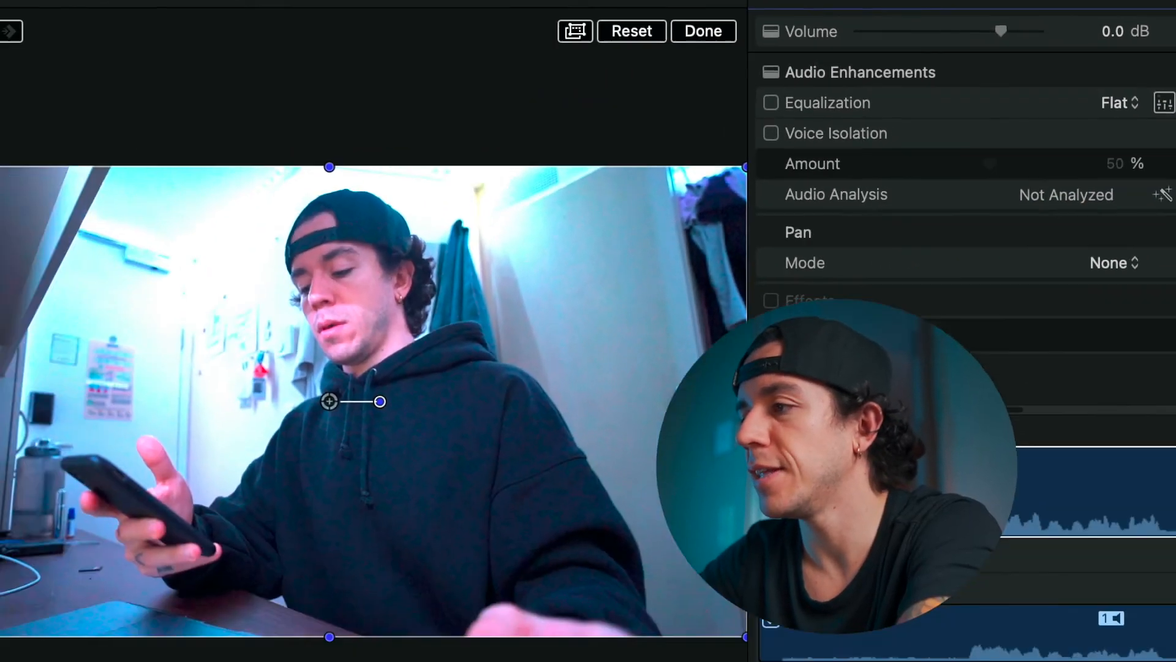
Step: In Audio Configuration, disable Storyline audio, keeping Connected Dialogue-1 enabled
{"action": "left_click", "coordinate": [702, 30]}
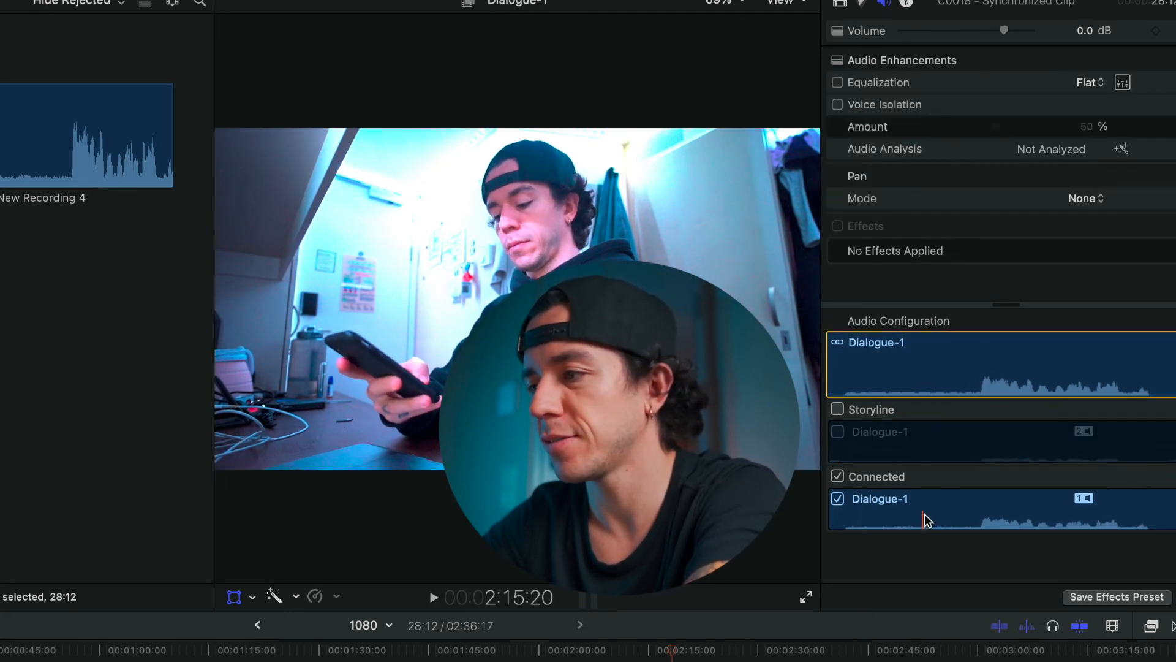
{"action": "left_click", "coordinate": [838, 409]}
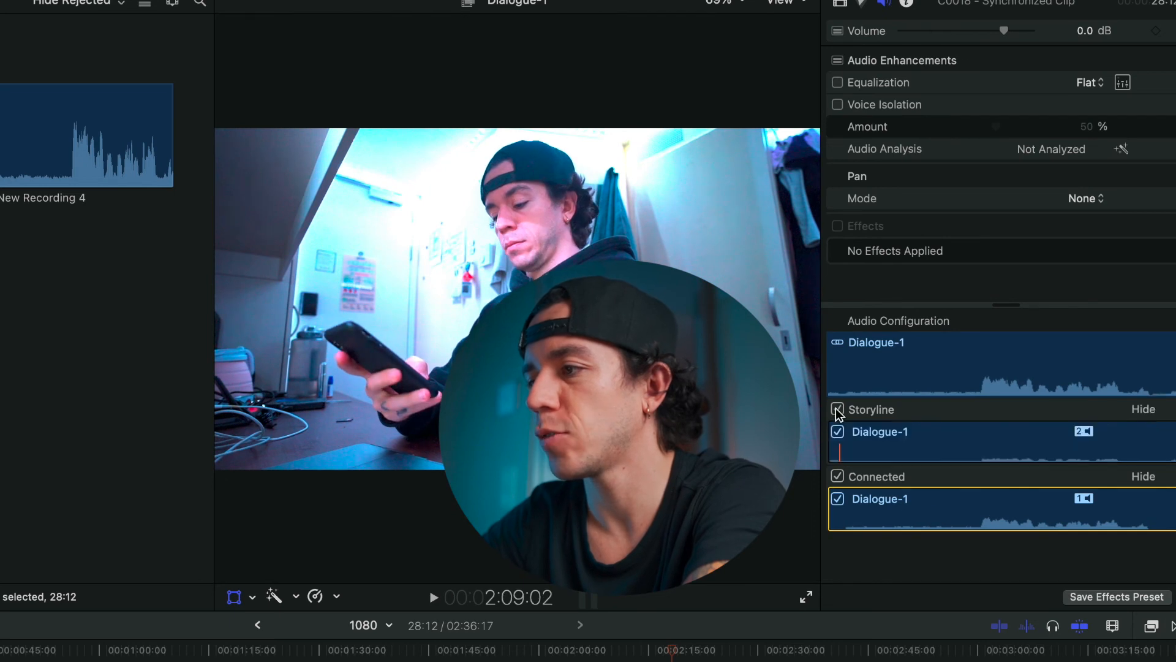
{"action": "left_click", "coordinate": [838, 410]}
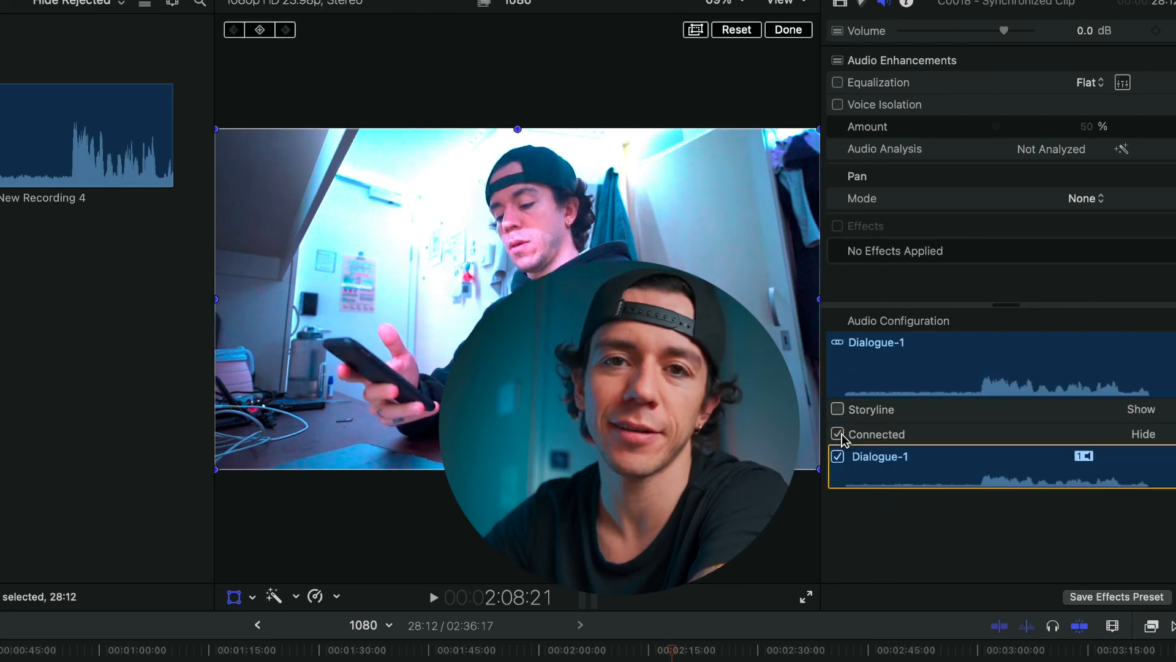